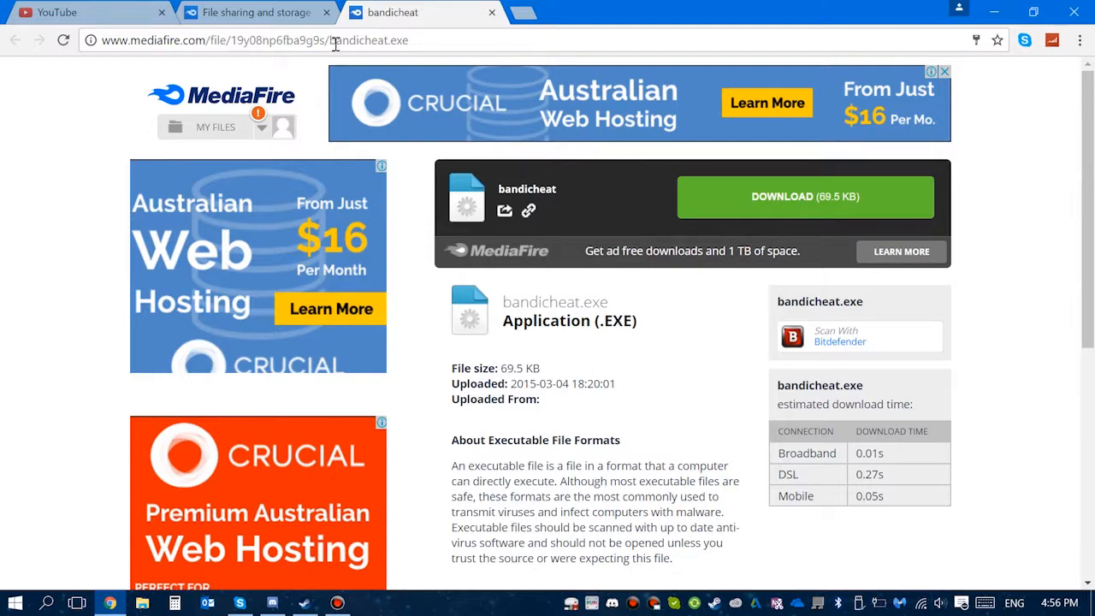
{"action": "mouse_move", "coordinate": [92, 130]}
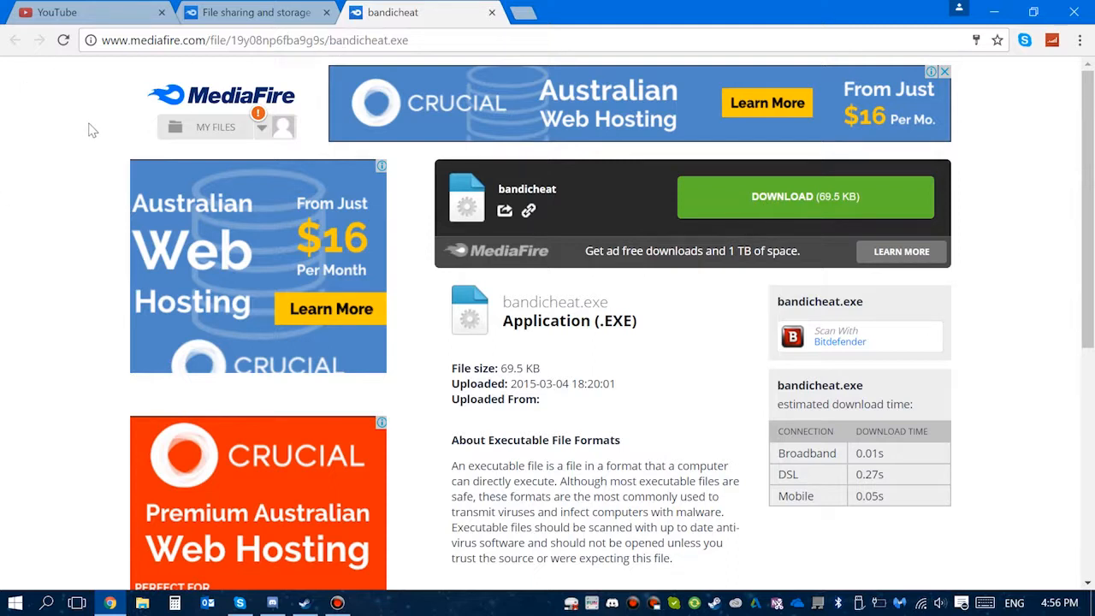
{"action": "mouse_move", "coordinate": [770, 212]}
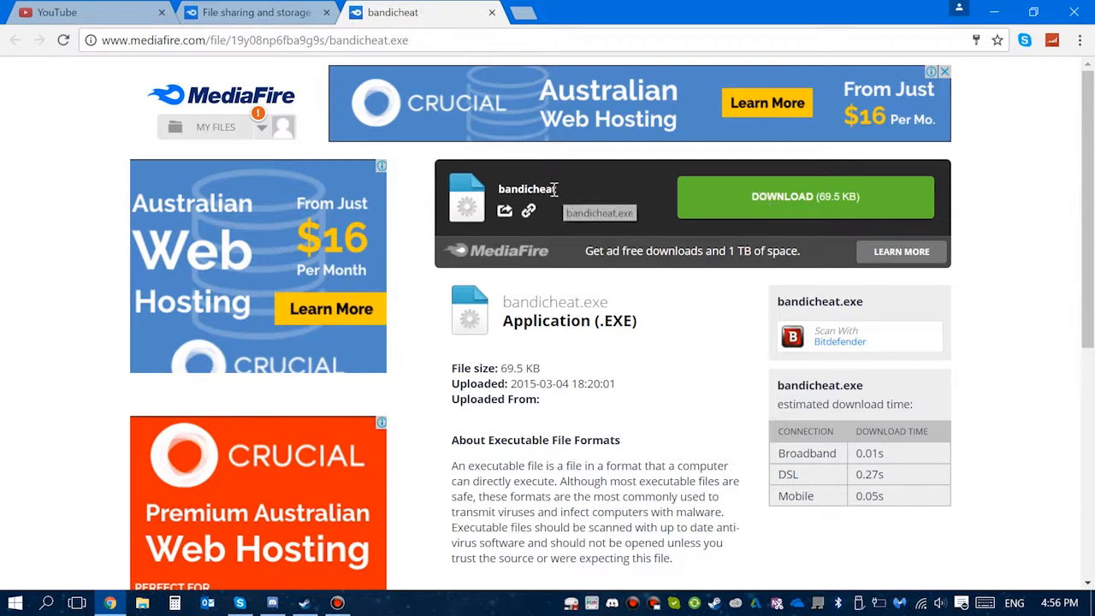
Download bandicheat.exe from MediaFire and place it on the desktop
{"action": "double_click", "coordinate": [527, 188]}
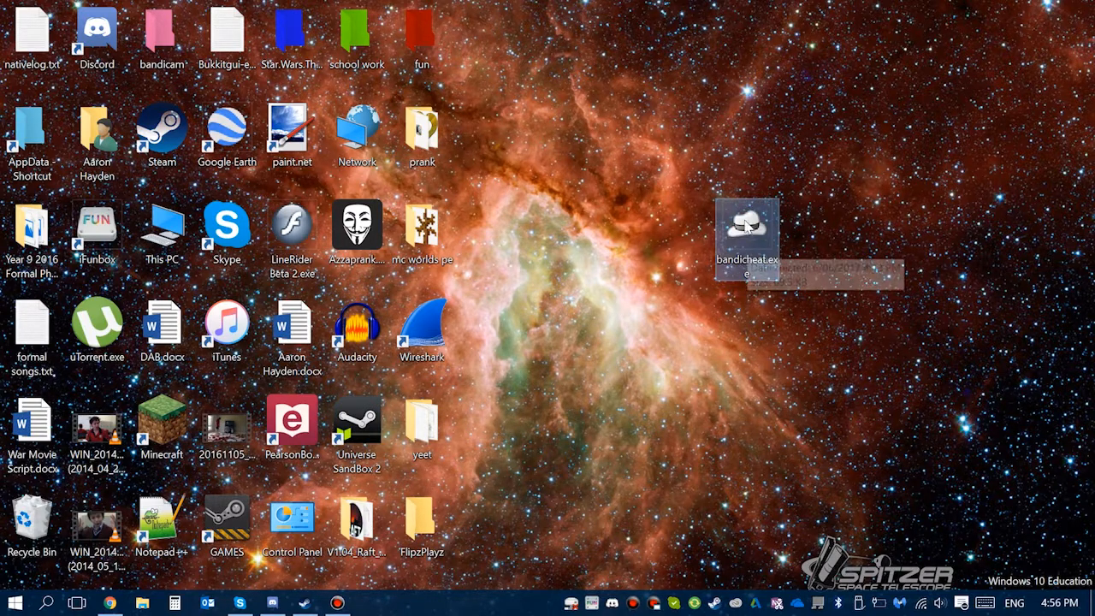
Run bandicheat.exe as administrator and let Malwarebytes allow it temporarily
{"action": "right_click", "coordinate": [745, 239]}
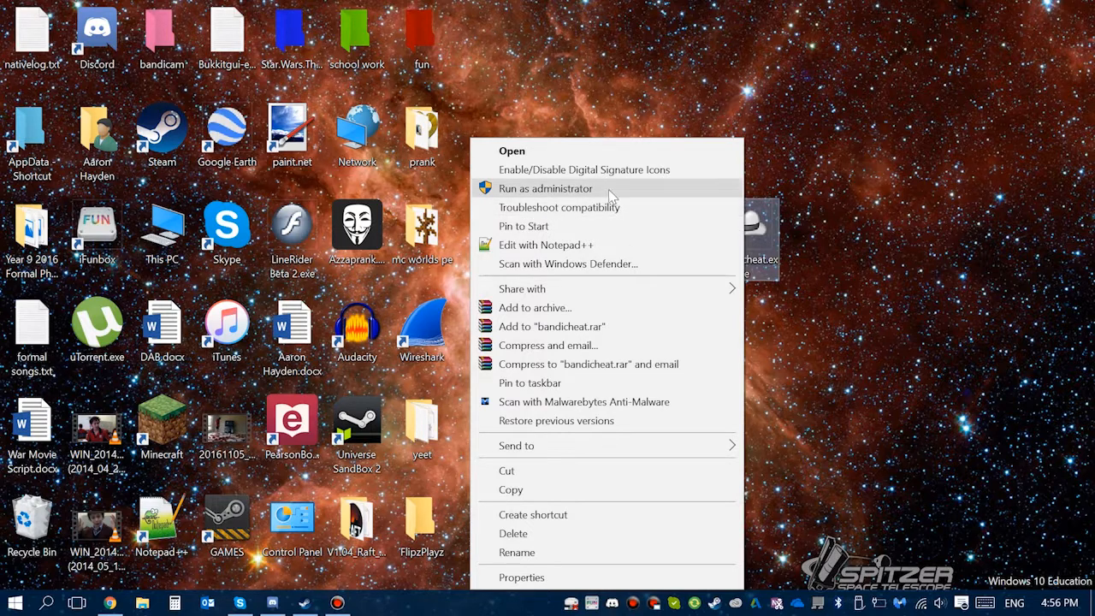
{"action": "left_click", "coordinate": [543, 189]}
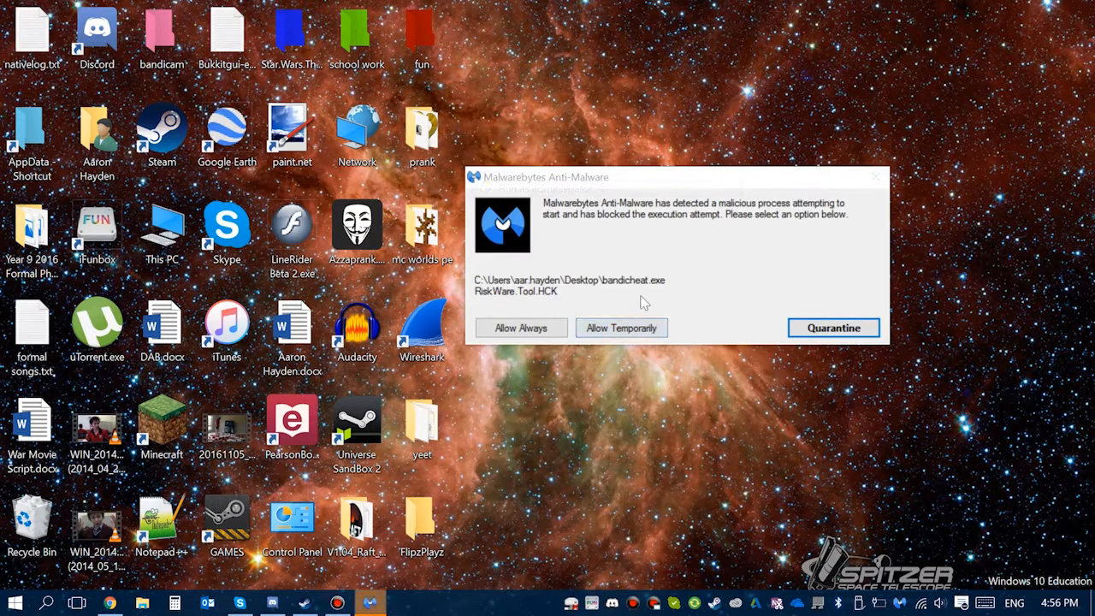
{"action": "left_click", "coordinate": [621, 328]}
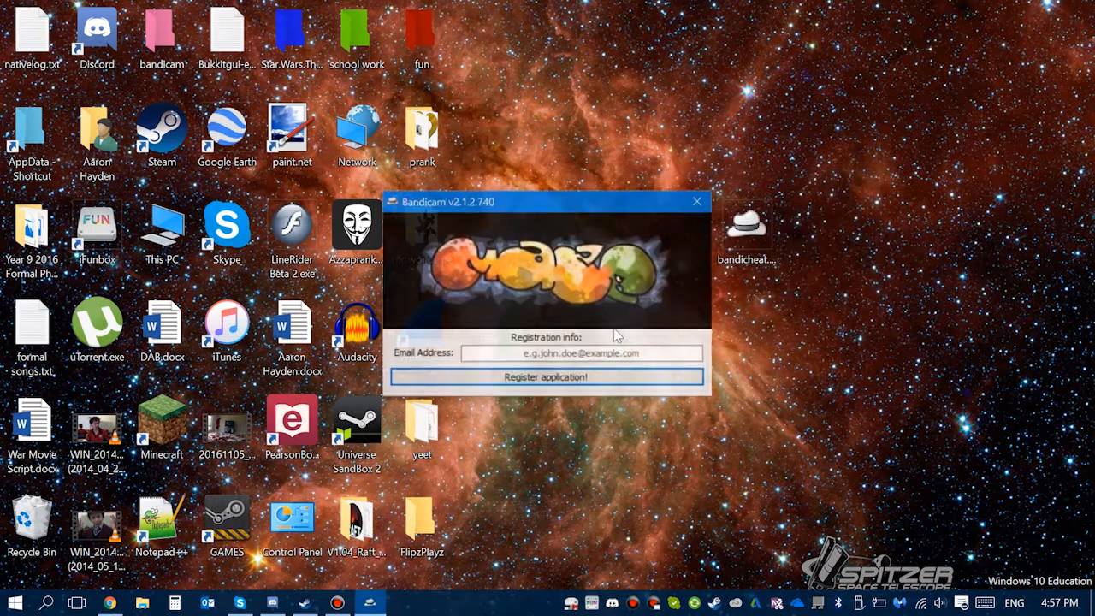
{"action": "left_click", "coordinate": [581, 352]}
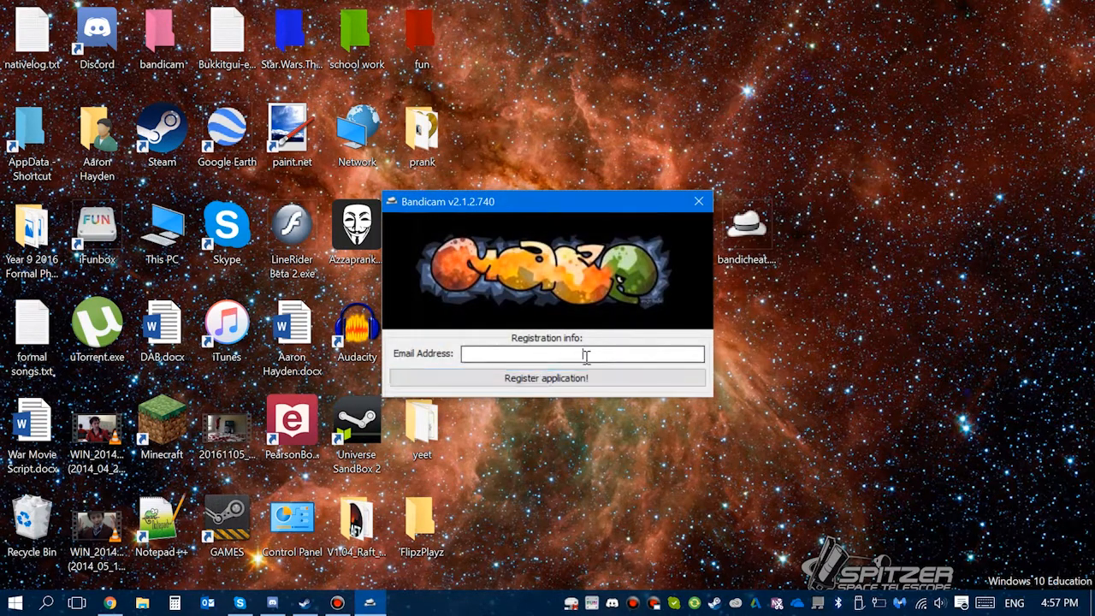
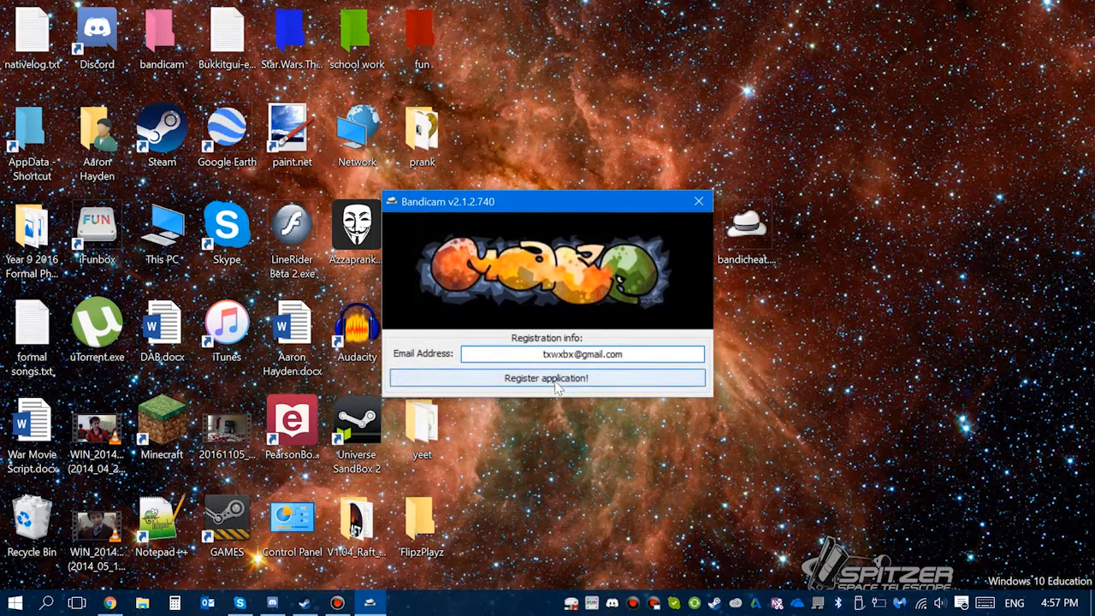
{"action": "left_click_drag", "start_coordinate": [547, 202], "coordinate": [612, 174]}
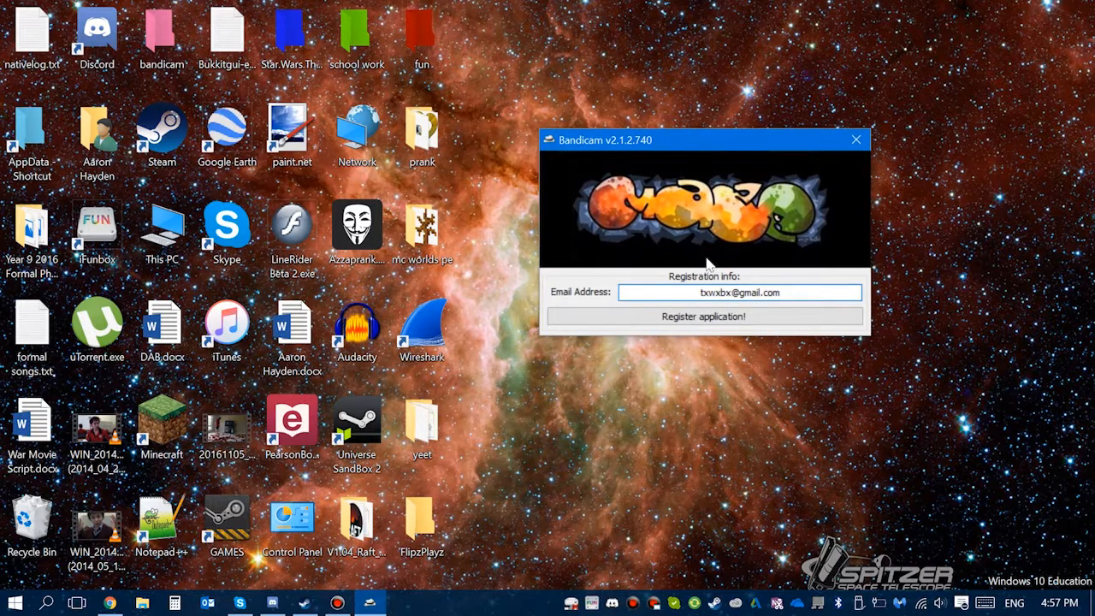
{"action": "left_click", "coordinate": [703, 315]}
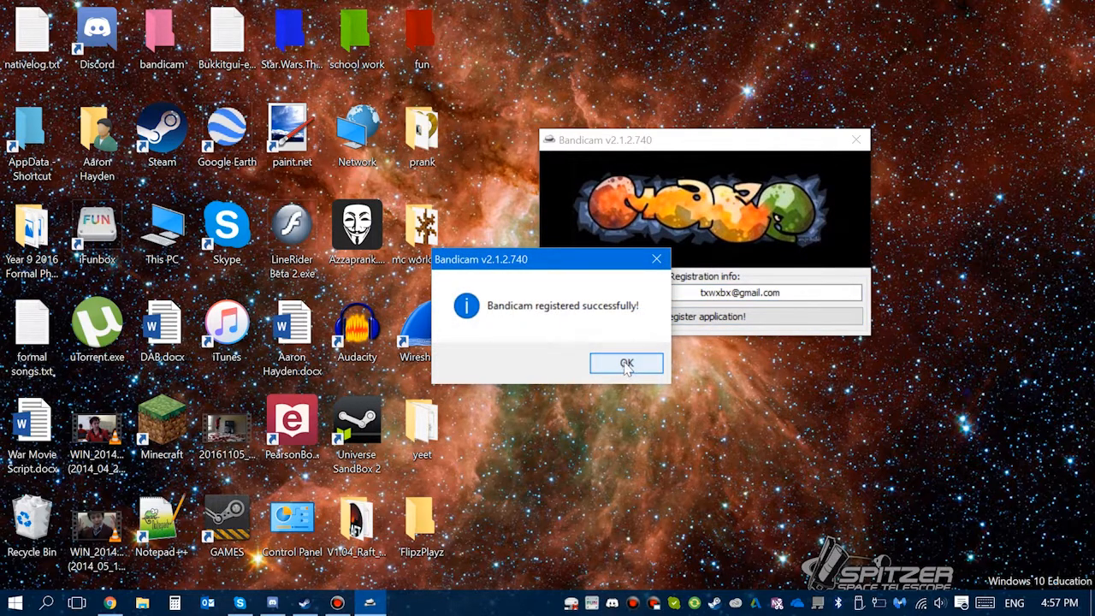
{"action": "left_click", "coordinate": [626, 363]}
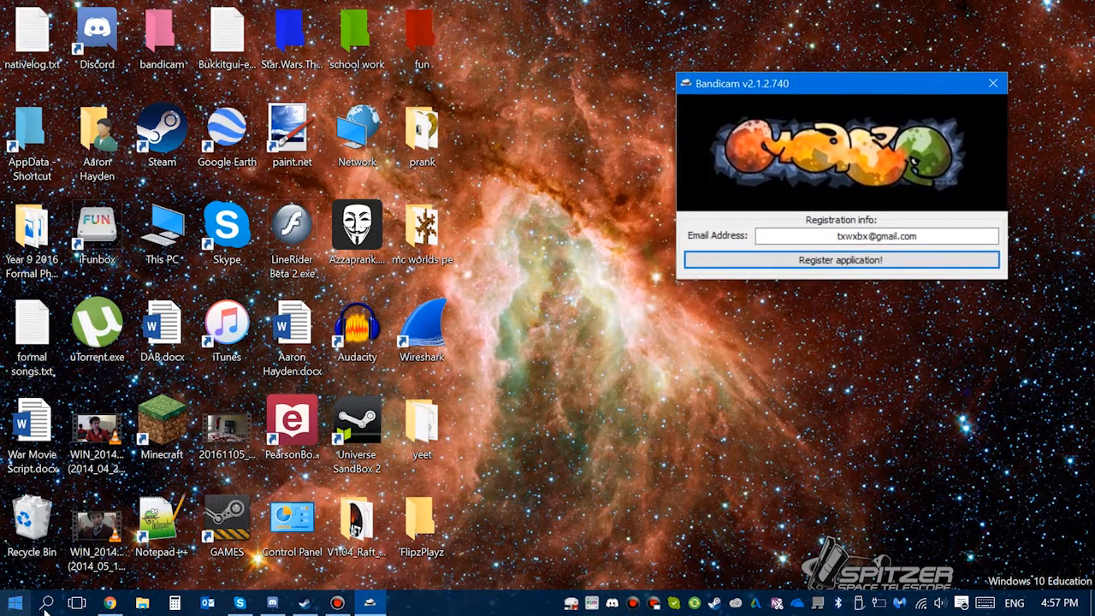
{"action": "left_click", "coordinate": [47, 602]}
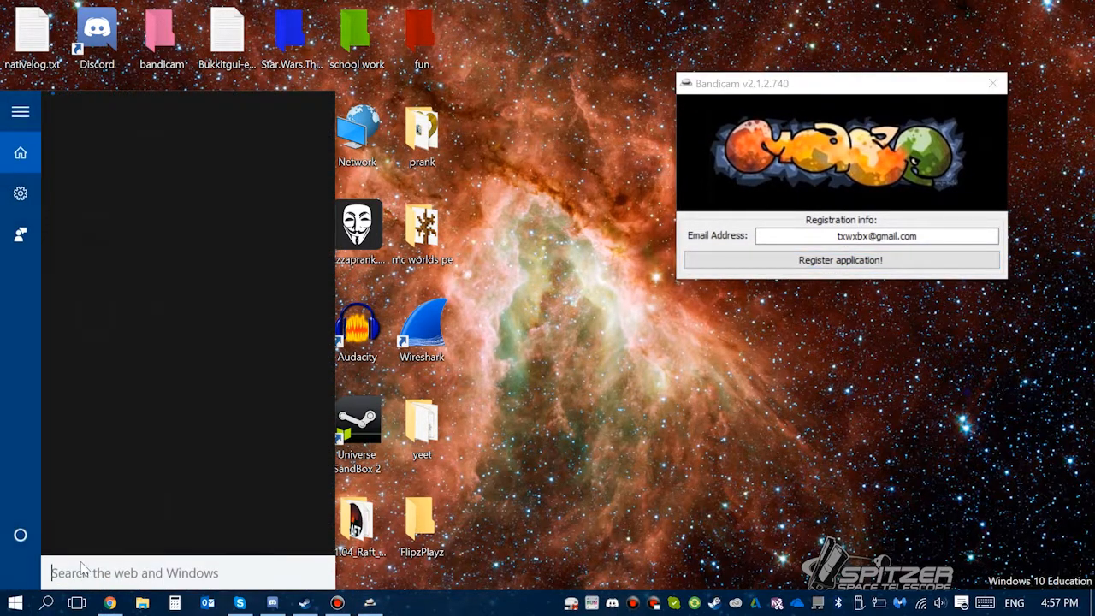
Search 'ban' in the Start menu and launch the Bandicam desktop app
{"action": "type", "text": "ban"}
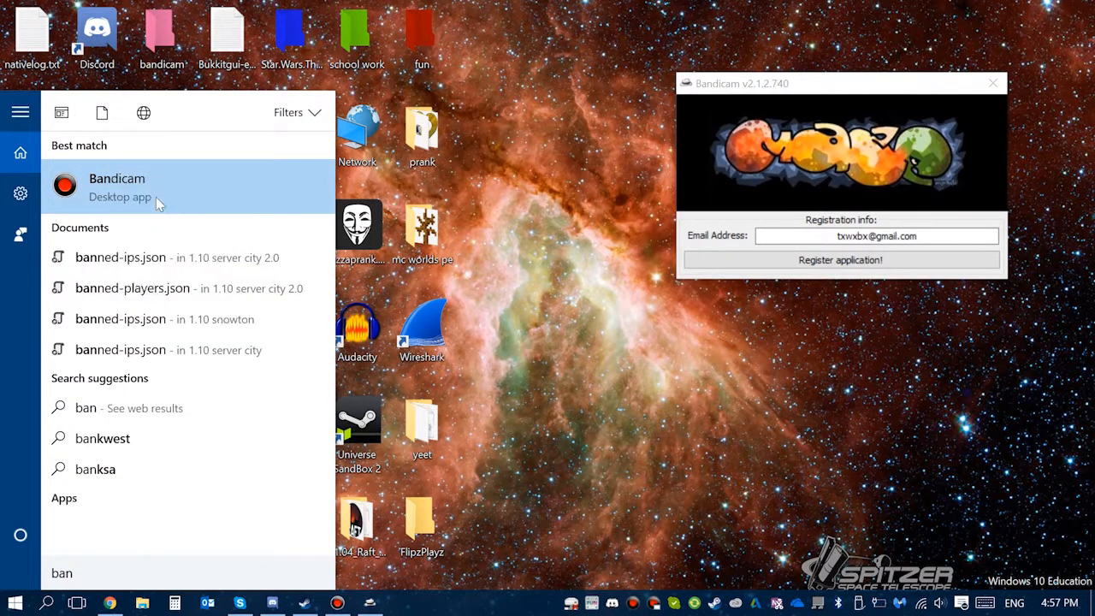
{"action": "left_click", "coordinate": [631, 335]}
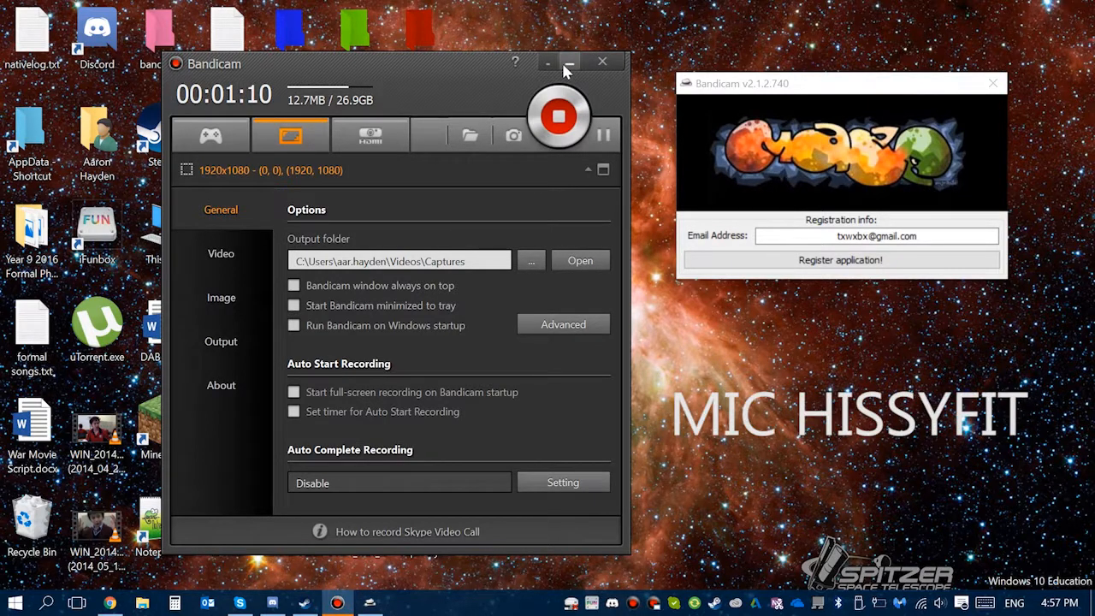
{"action": "mouse_move", "coordinate": [732, 103]}
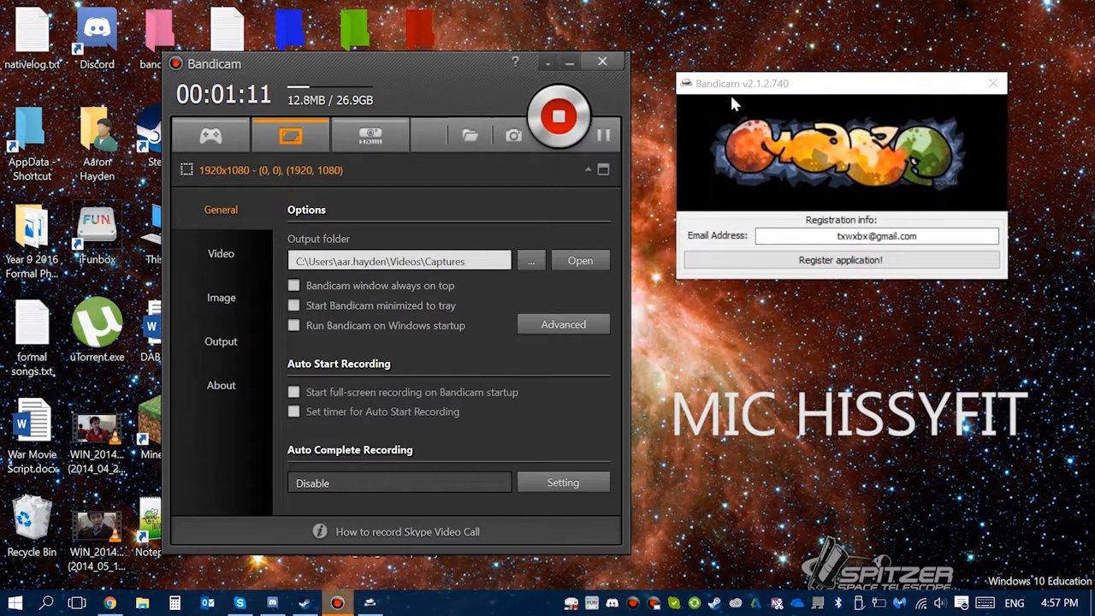
{"action": "mouse_move", "coordinate": [795, 92]}
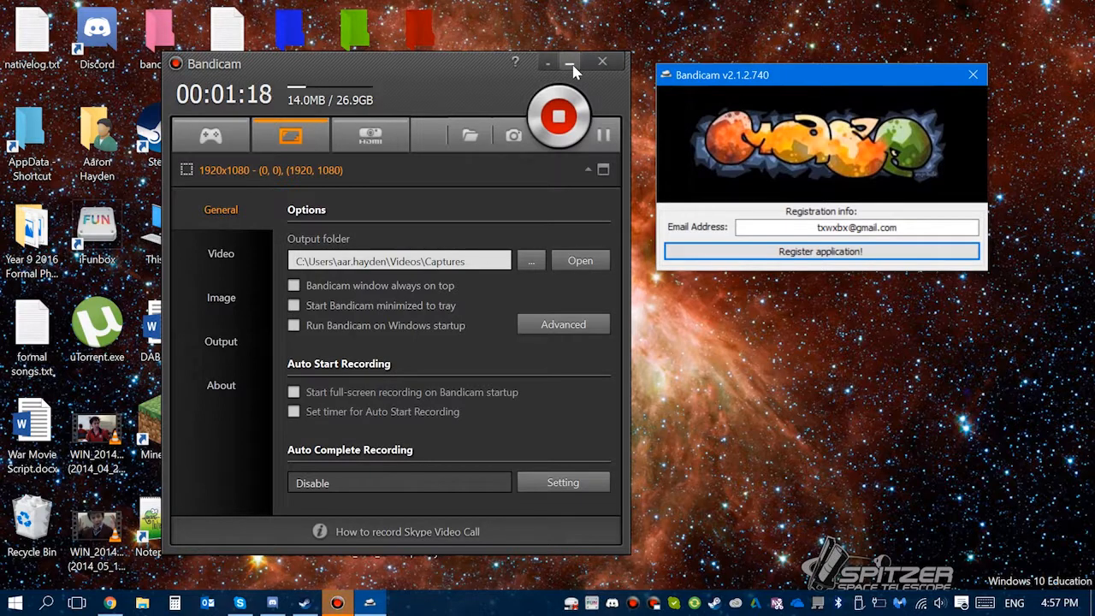
{"action": "mouse_move", "coordinate": [483, 70]}
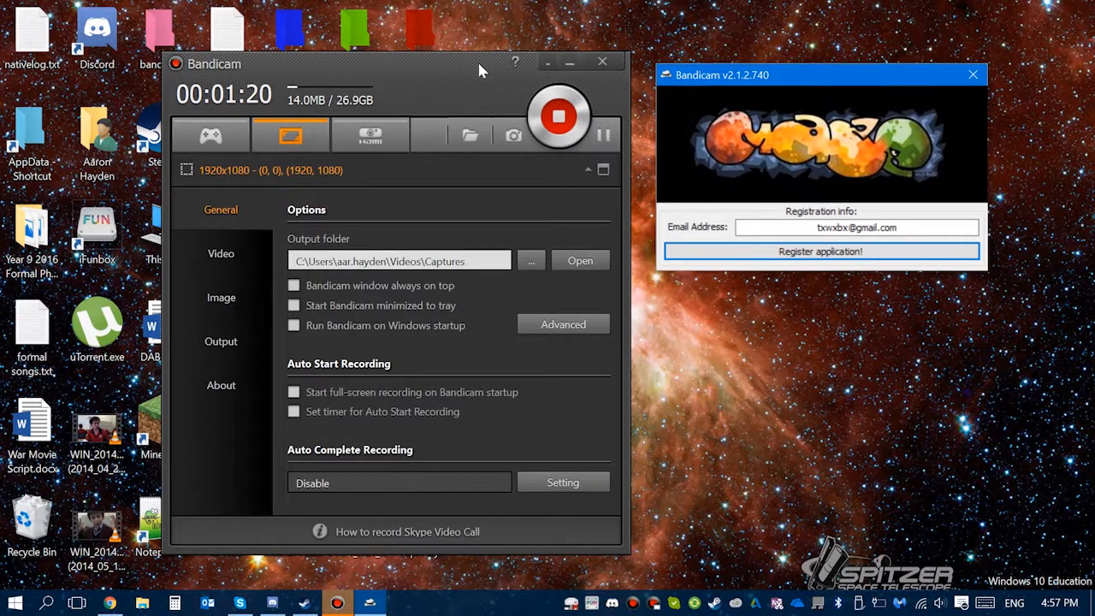